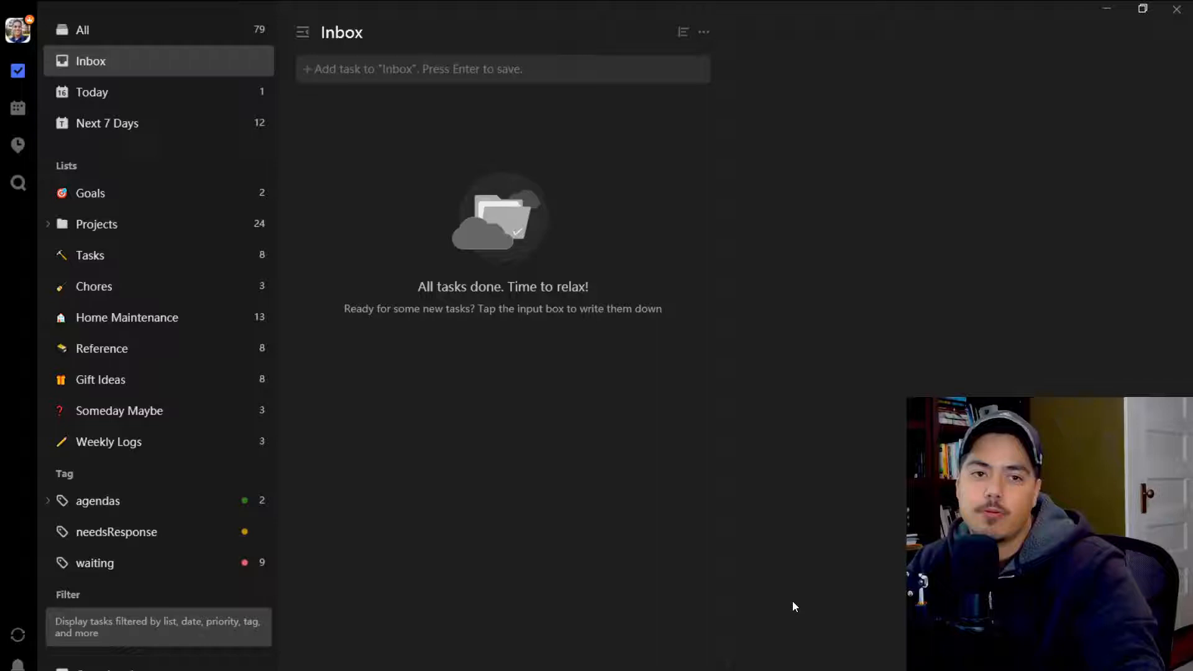
mouse_move(604, 532)
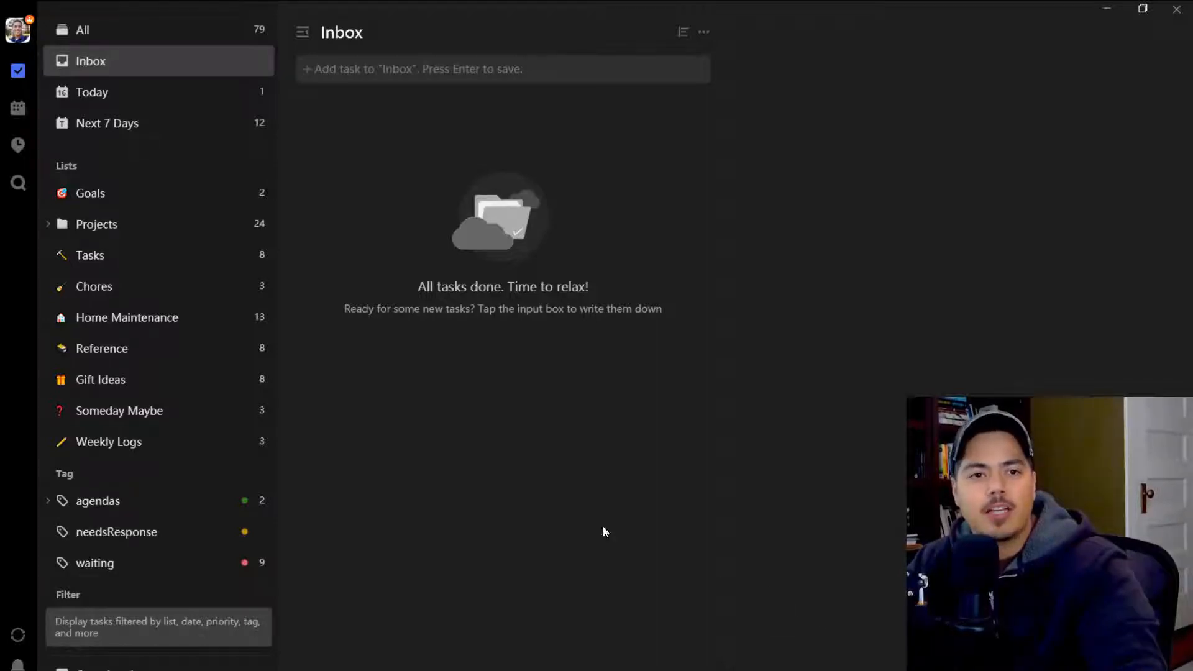
Step: Switch from the empty Inbox to the Reference list in the sidebar
click(100, 348)
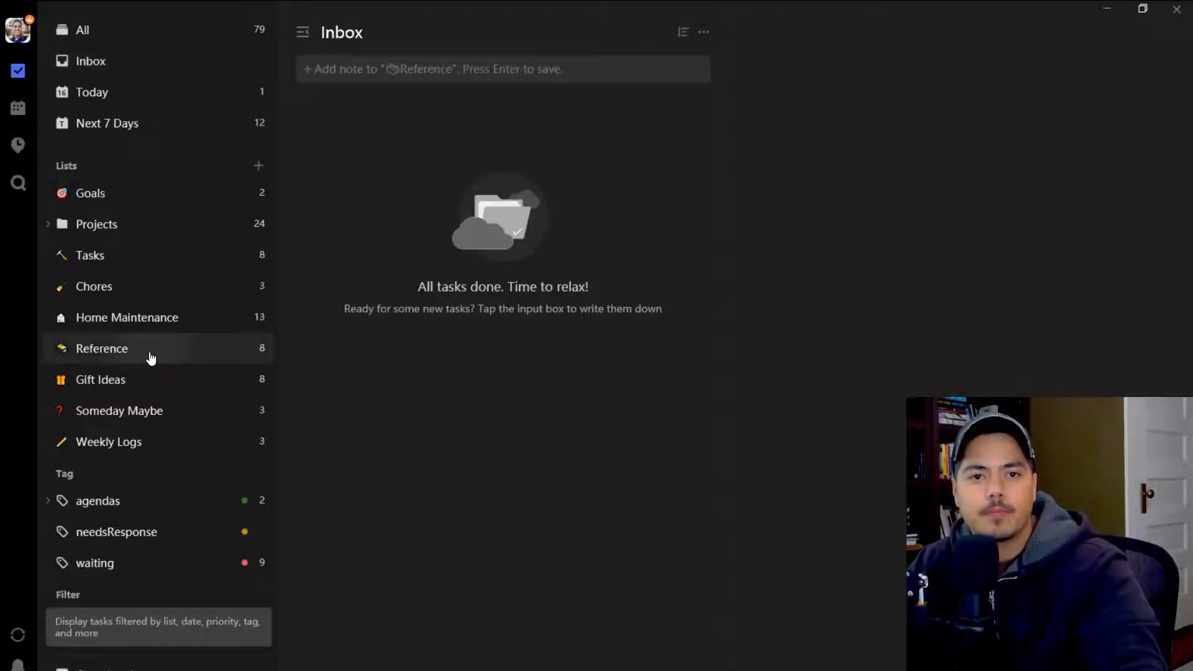
Step: Show the Reference notes and display the Quotes note's contents in the detail pane
click(101, 348)
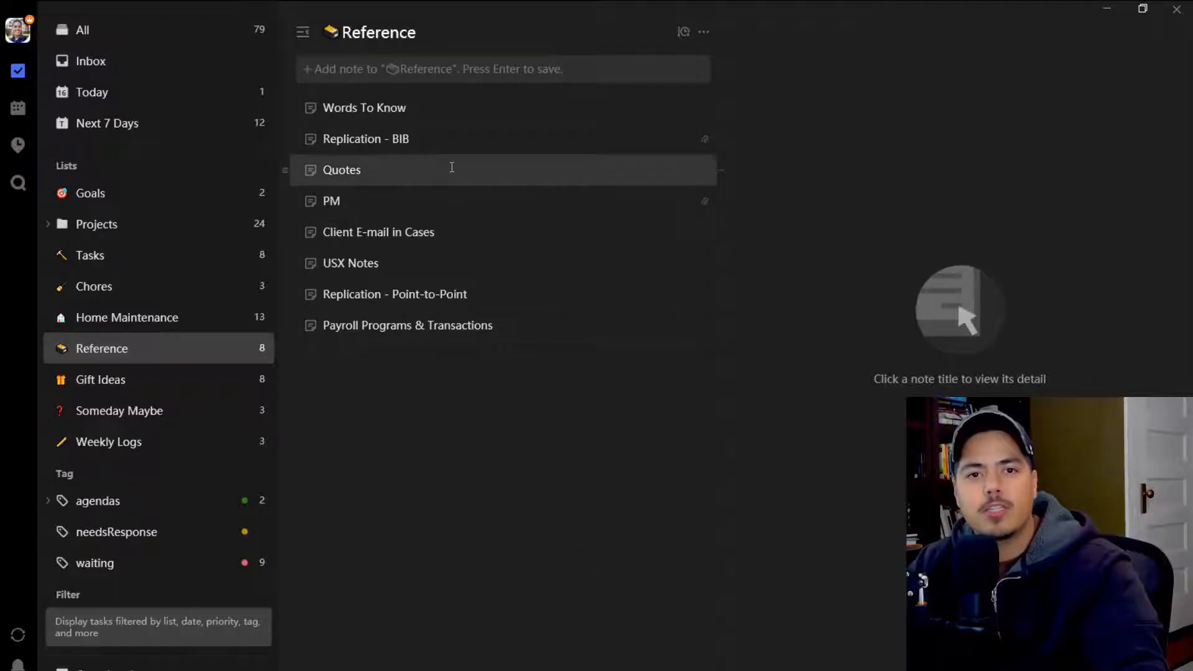
click(341, 170)
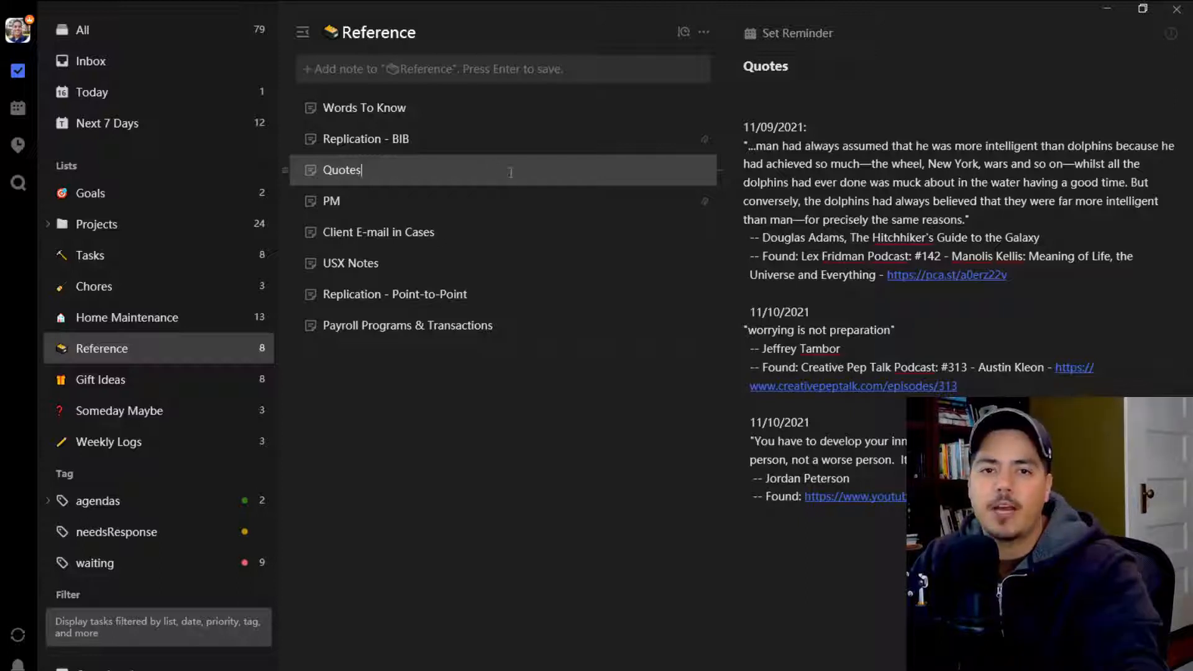
Step: Pop the Quotes note out into its own window beside the main TickTick window
double_click(341, 170)
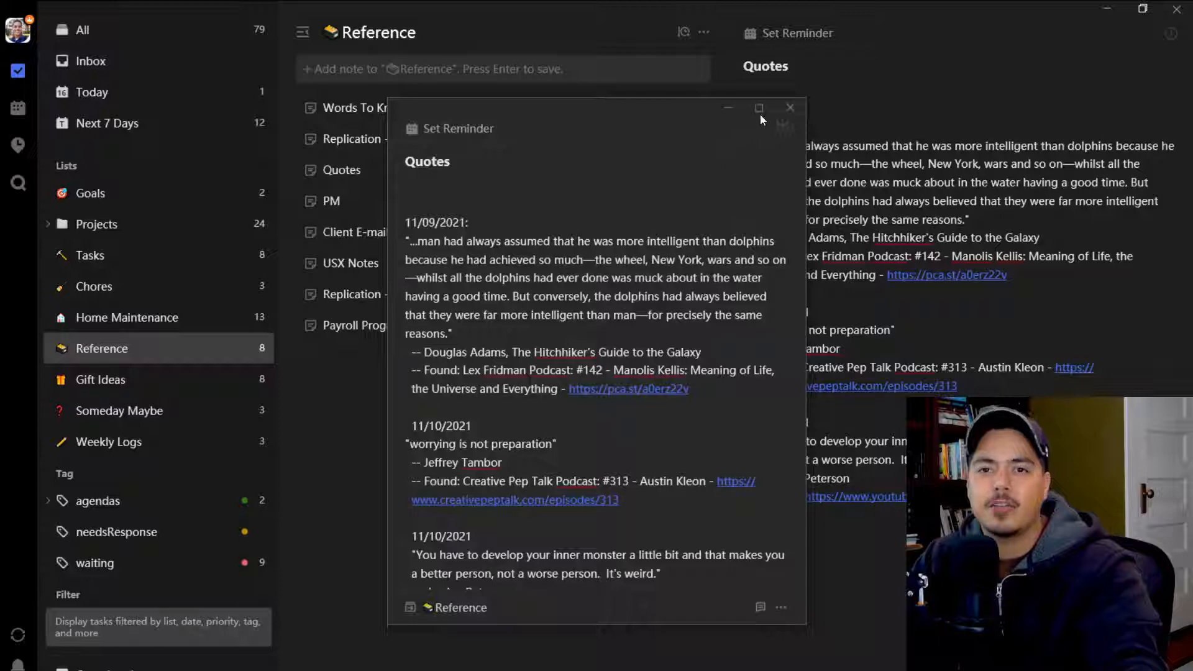
click(758, 107)
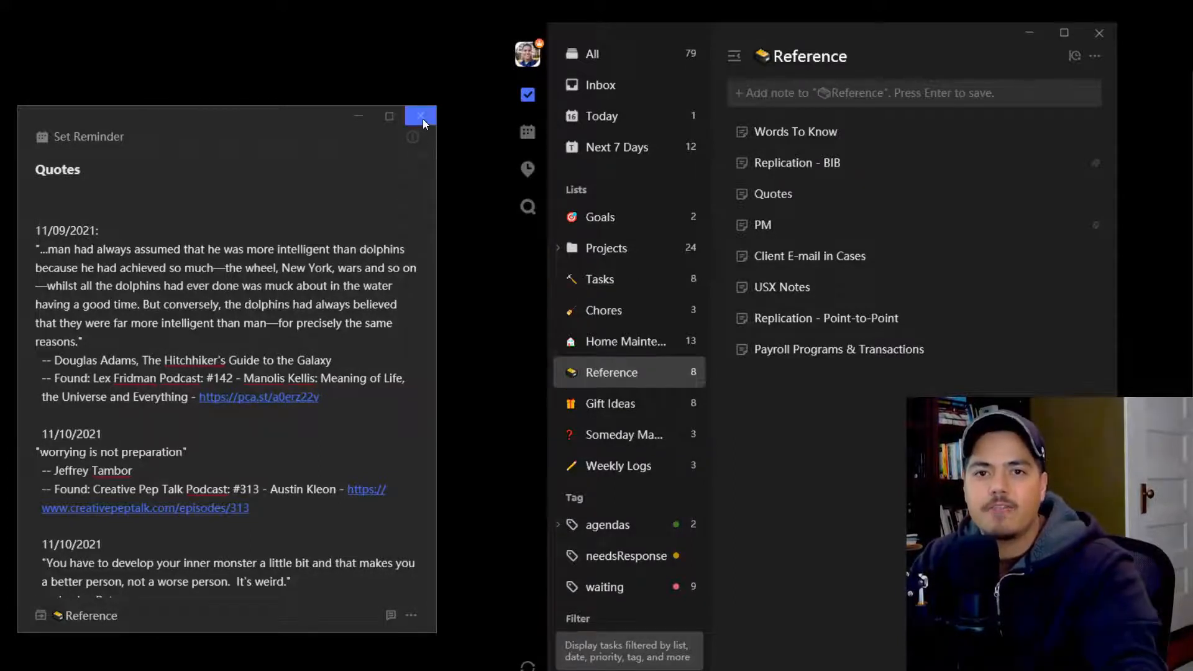
Step: Close the floating Quotes window, then reopen the Quotes note in its own window
click(421, 116)
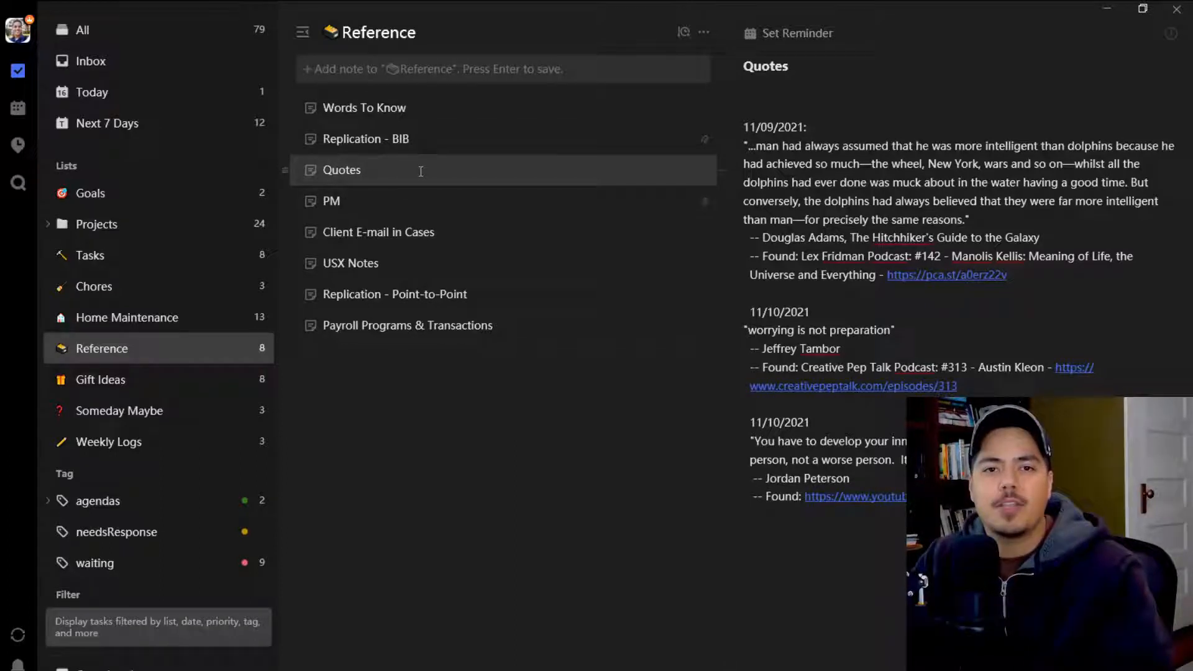
click(341, 171)
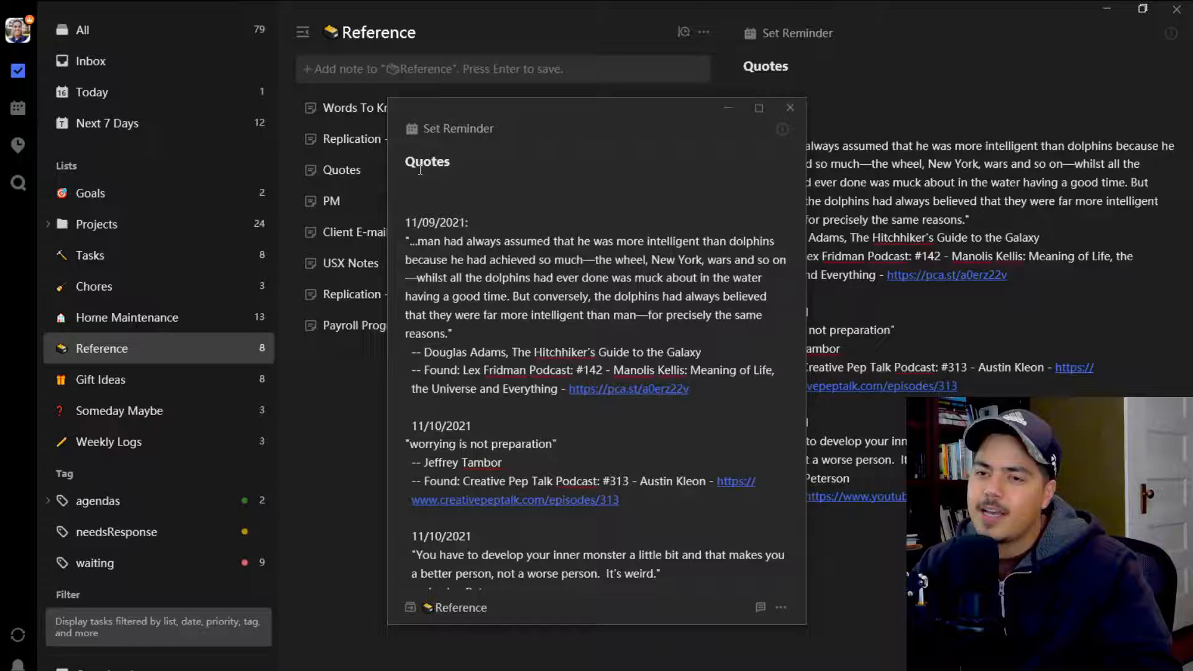
Step: Close the floating Quotes window again, then pop the Quotes note back out
click(790, 107)
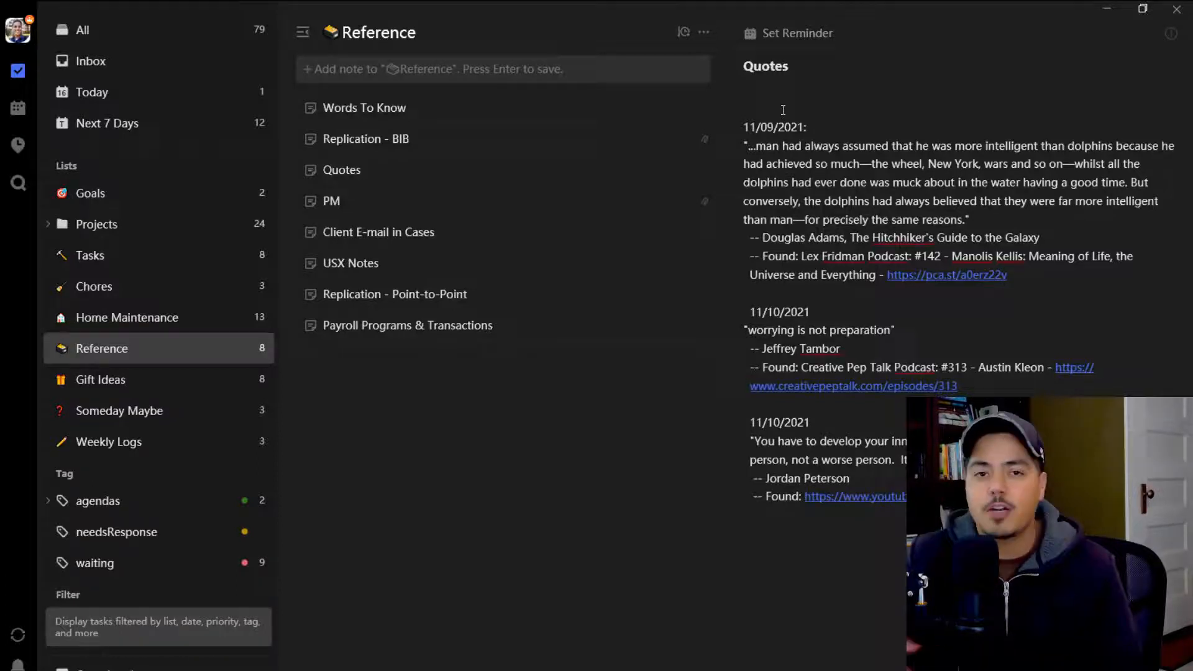
double_click(341, 170)
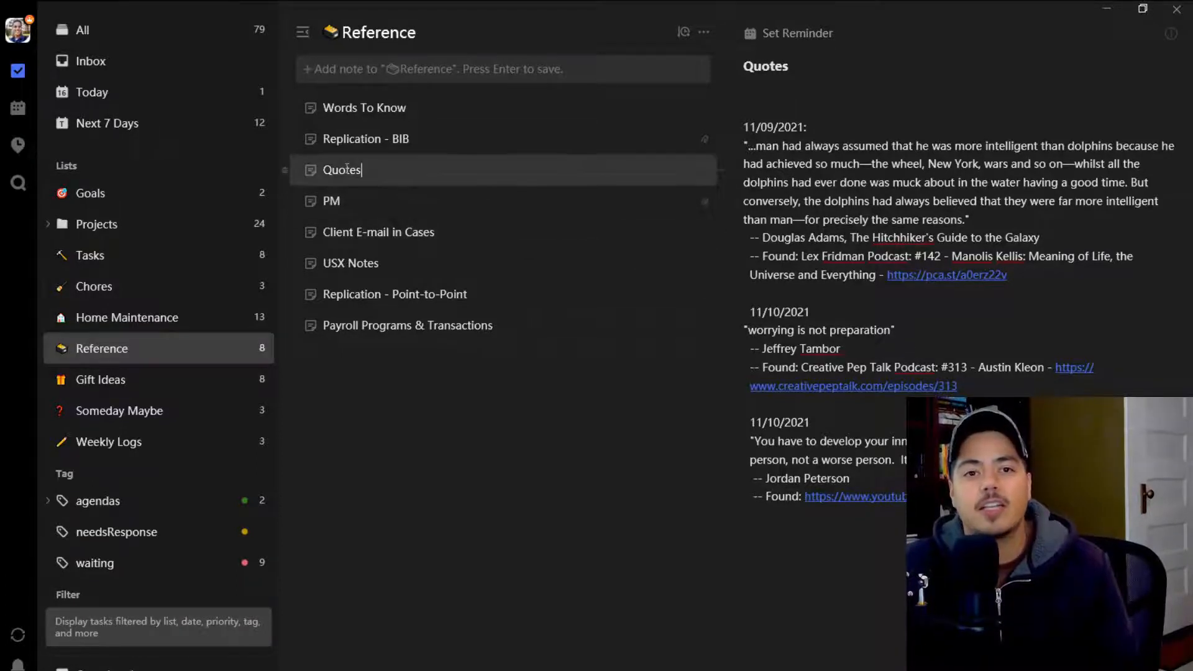